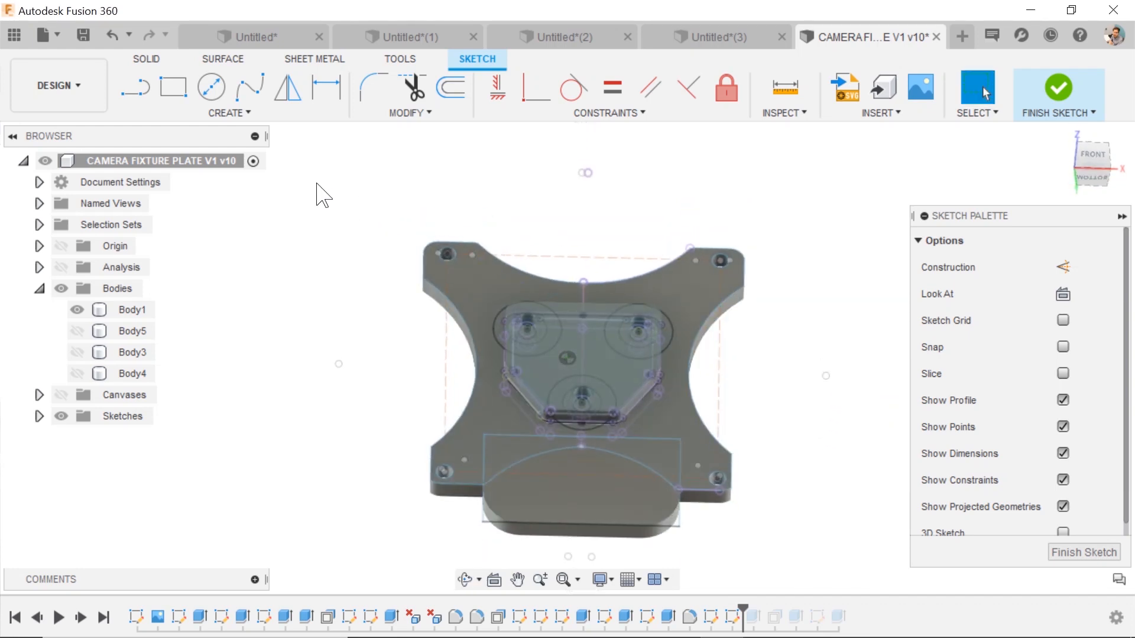
- From the sketch Create menu, open Change Keyboard Shortcut for the Text command
{"action": "left_click", "coordinate": [225, 113]}
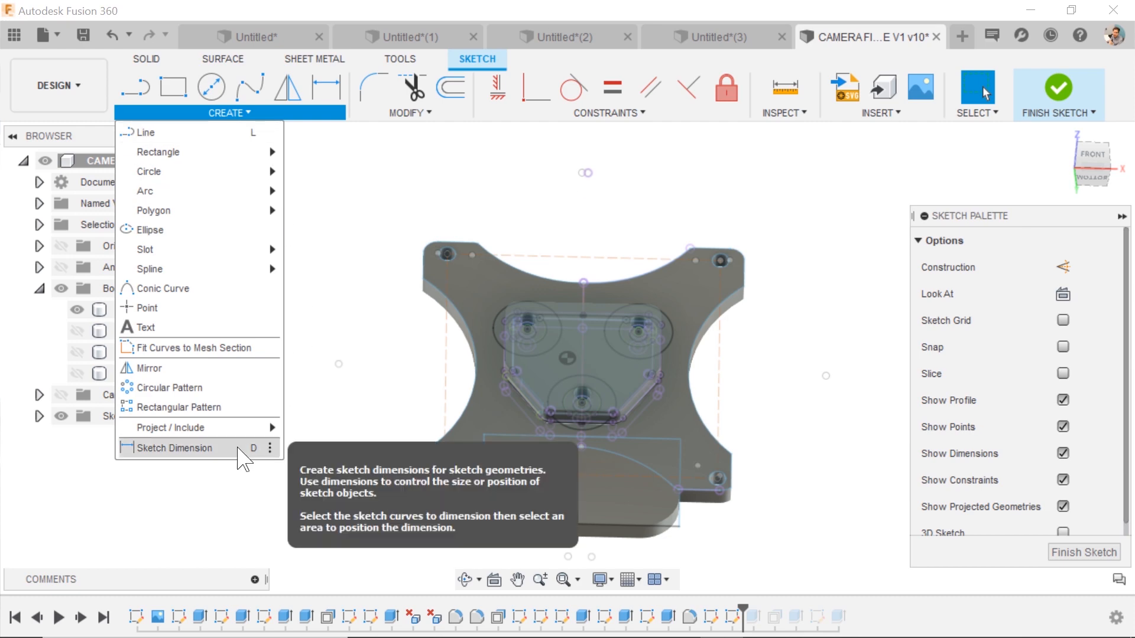
{"action": "left_click", "coordinate": [175, 448]}
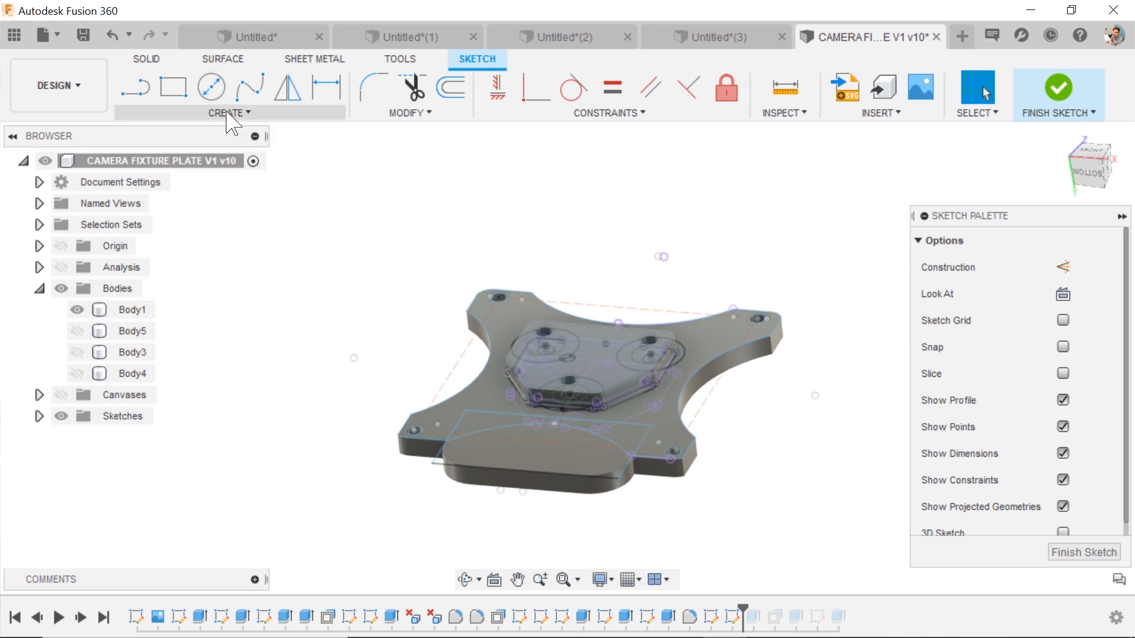
{"action": "left_click", "coordinate": [226, 112]}
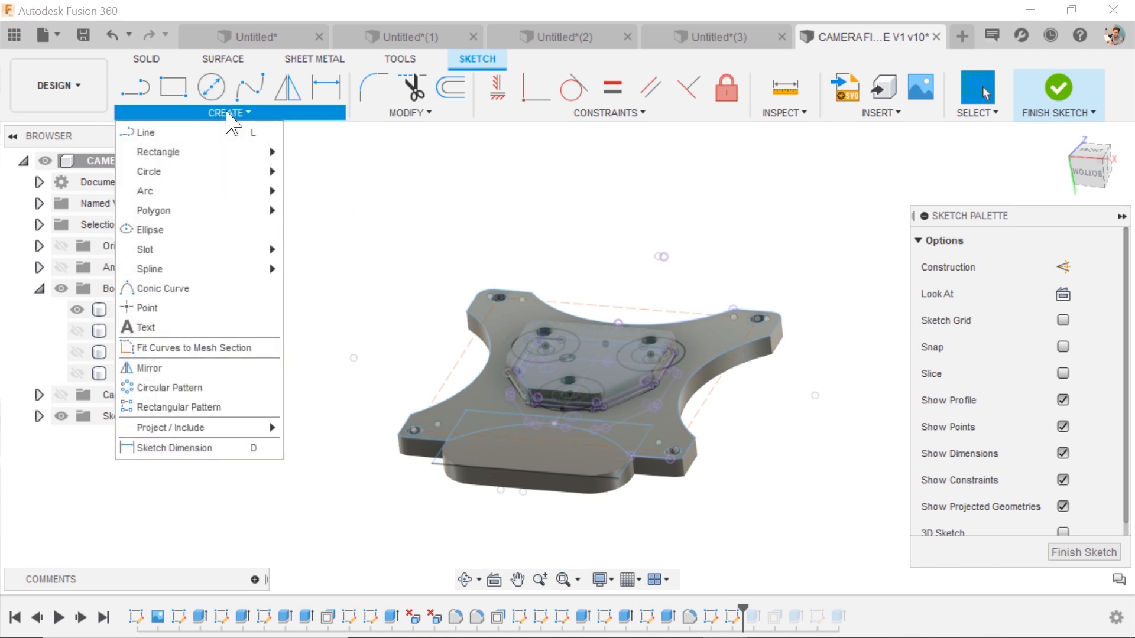
{"action": "mouse_move", "coordinate": [400, 172]}
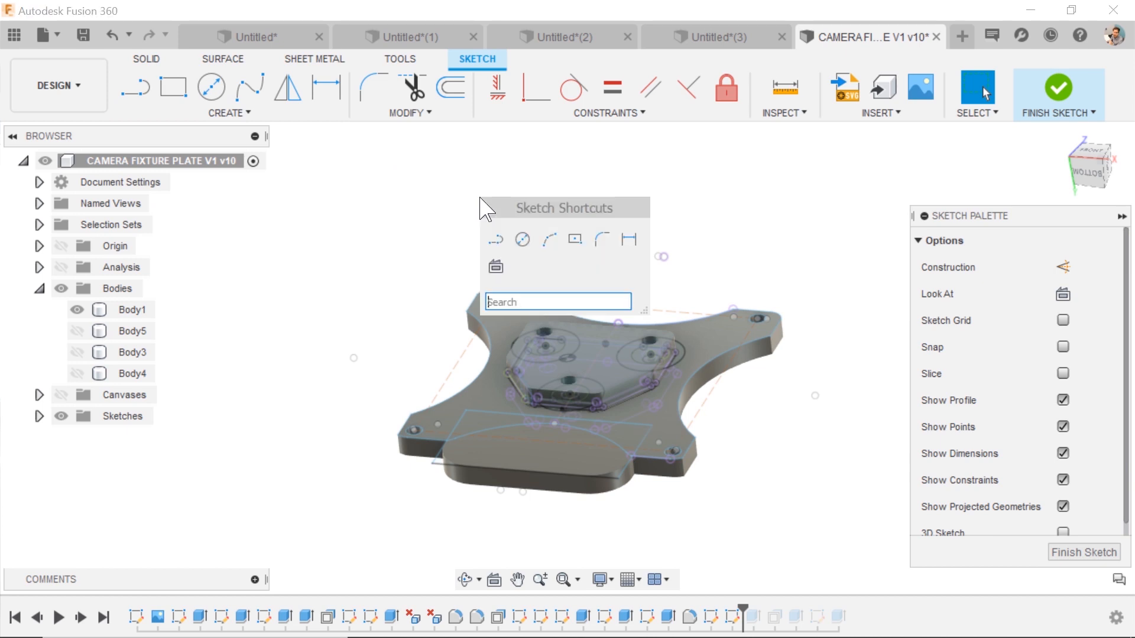
{"action": "mouse_move", "coordinate": [522, 239]}
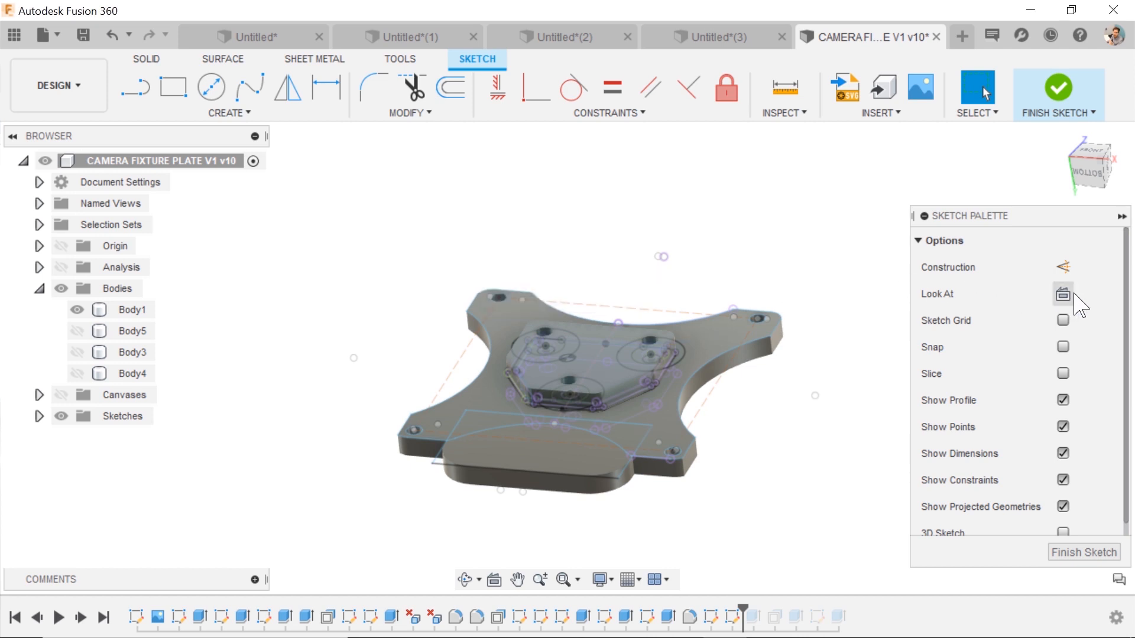
{"action": "mouse_move", "coordinate": [671, 190]}
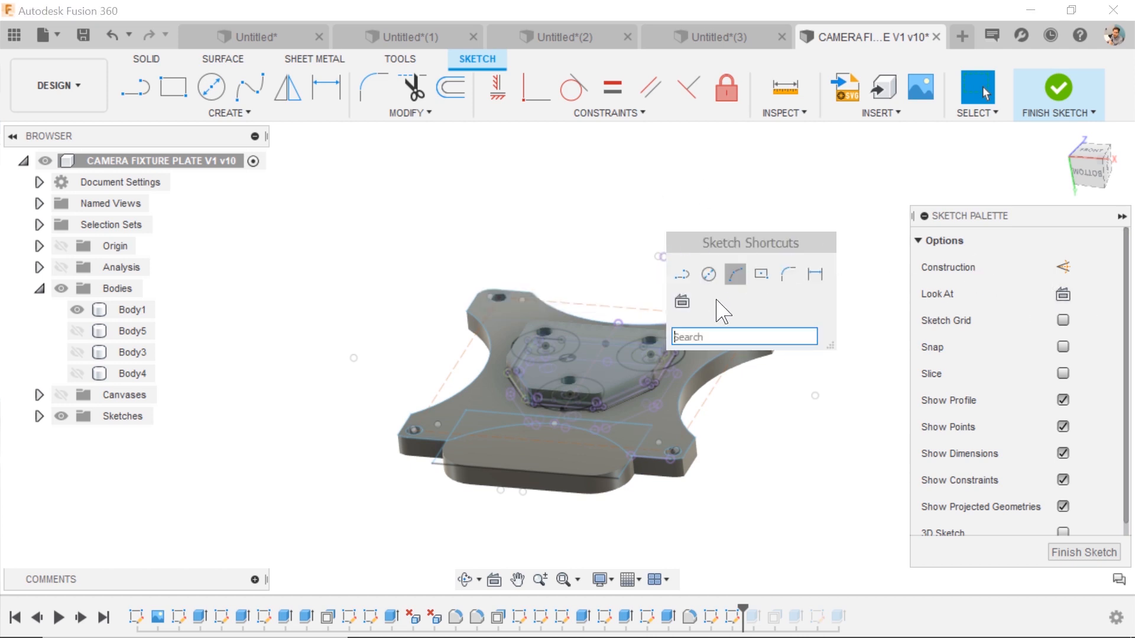
{"action": "type", "text": "look"}
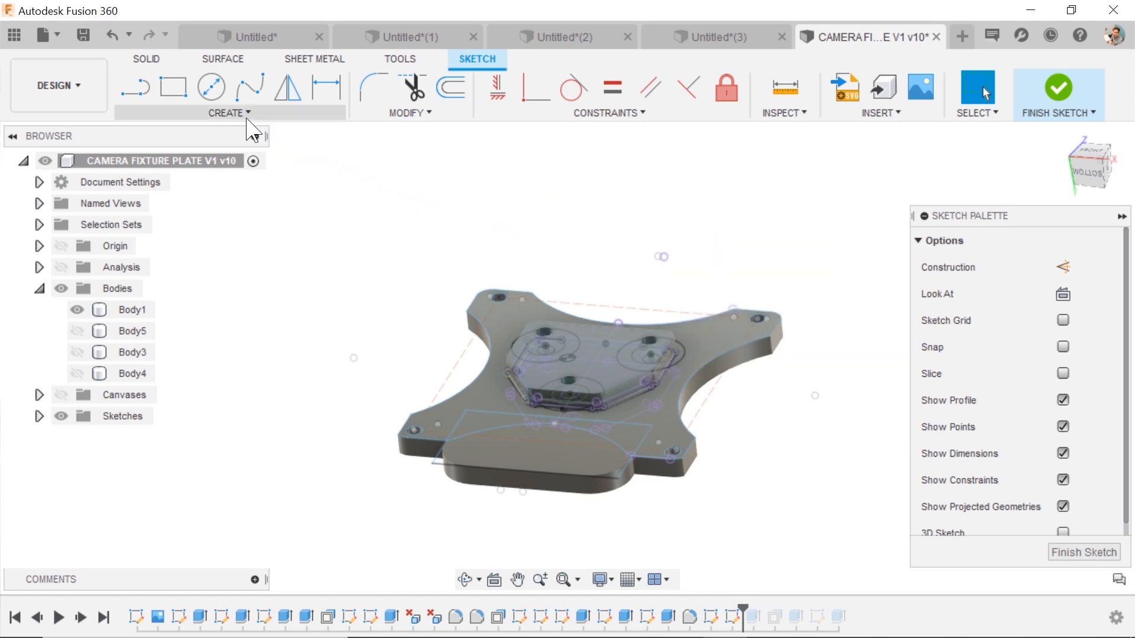
{"action": "left_click", "coordinate": [226, 112]}
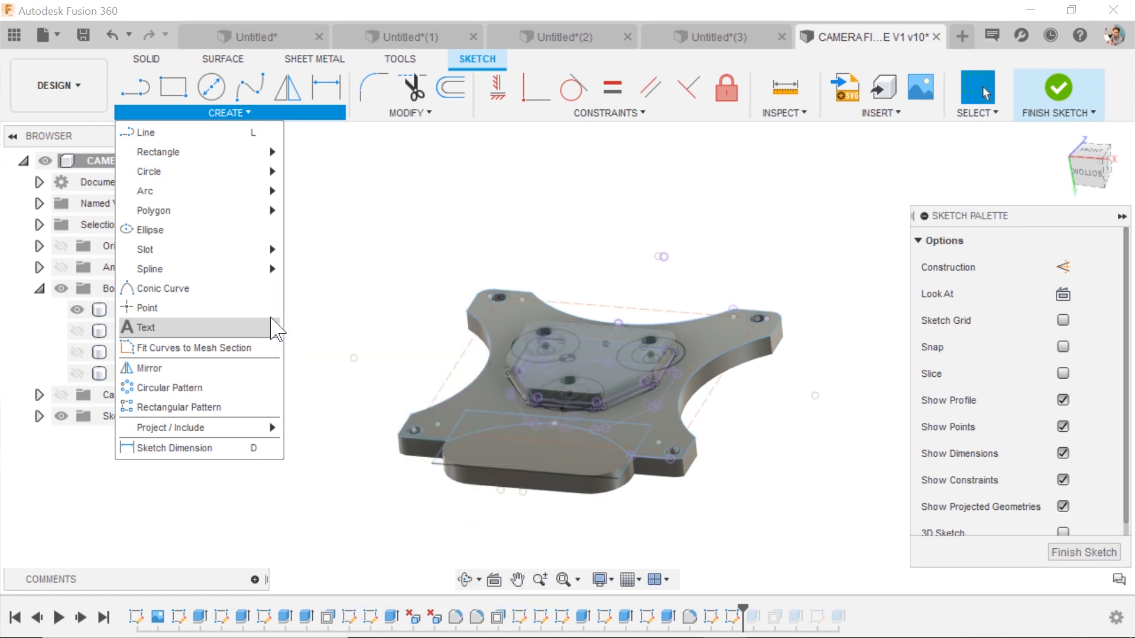
{"action": "left_click", "coordinate": [269, 327]}
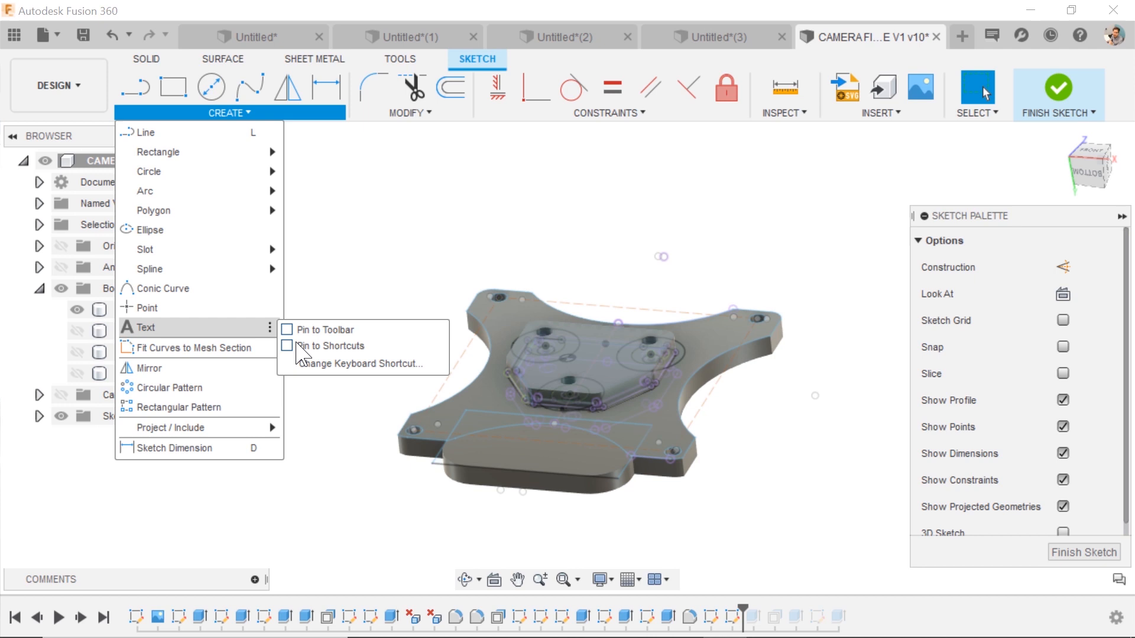
{"action": "mouse_move", "coordinate": [318, 378]}
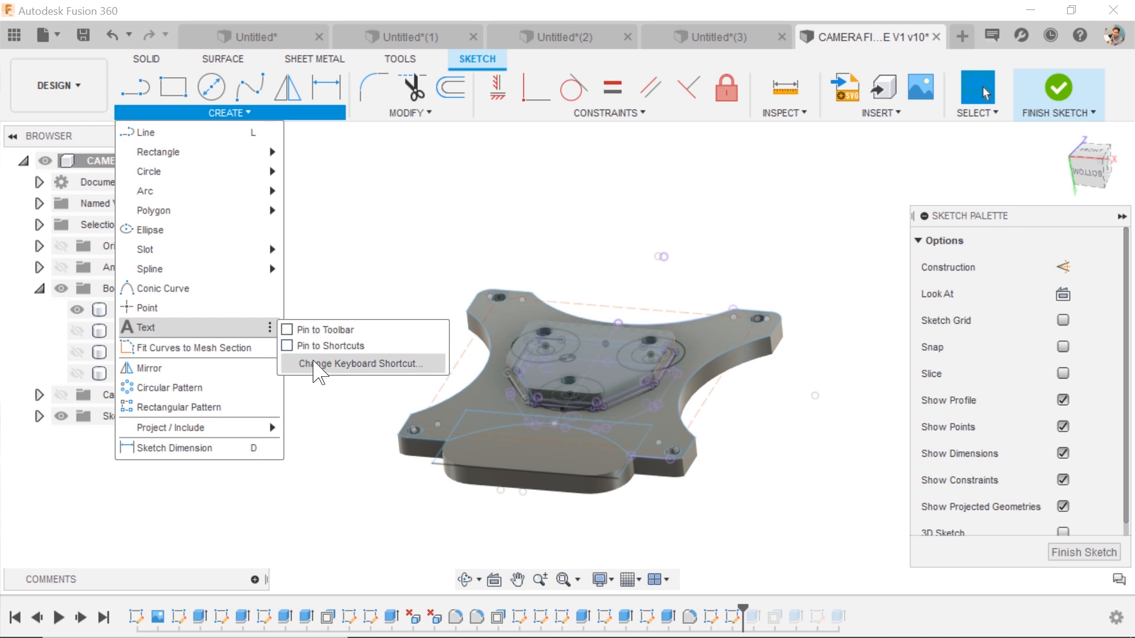
{"action": "left_click", "coordinate": [359, 363]}
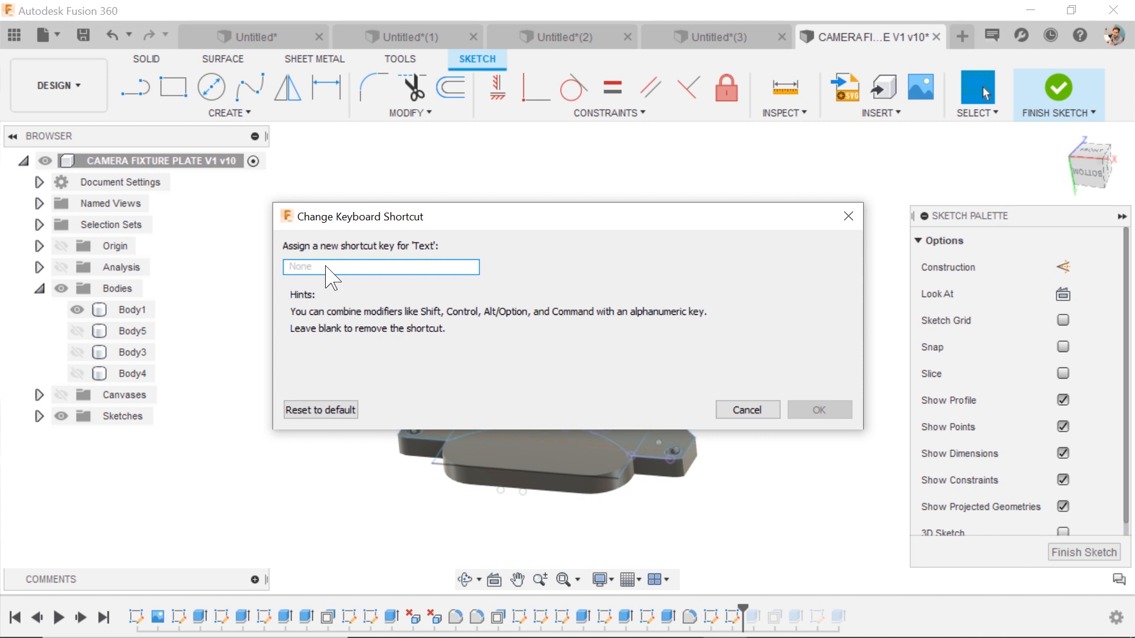
- Assign Shift+T to the Text command, confirm it, and cancel the test run
{"action": "type", "text": "shift+t"}
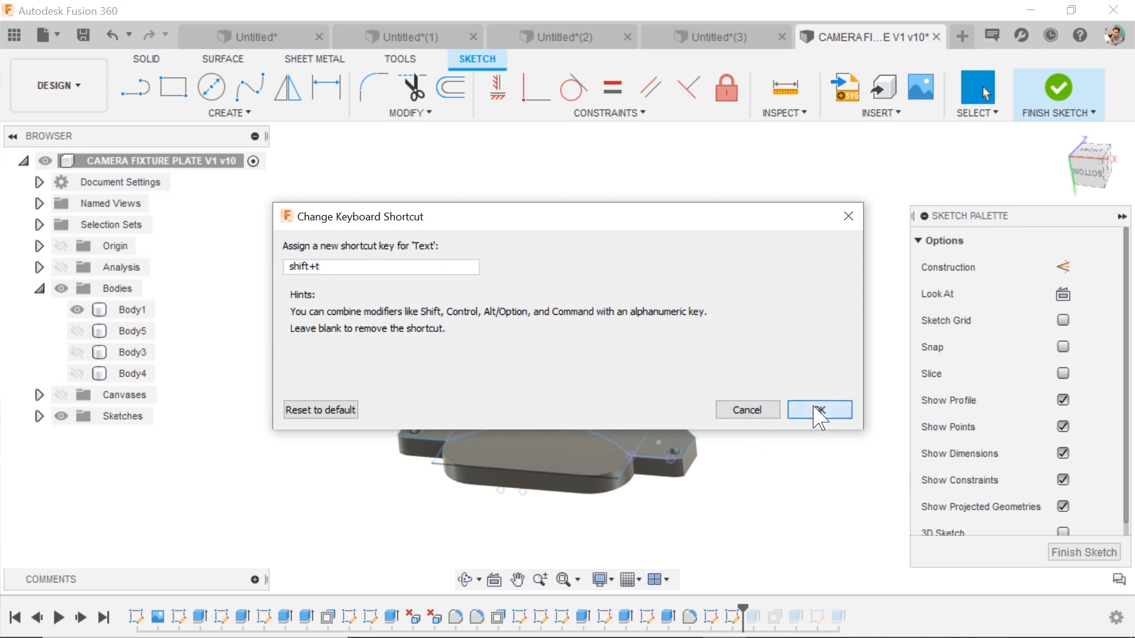
{"action": "left_click", "coordinate": [819, 410]}
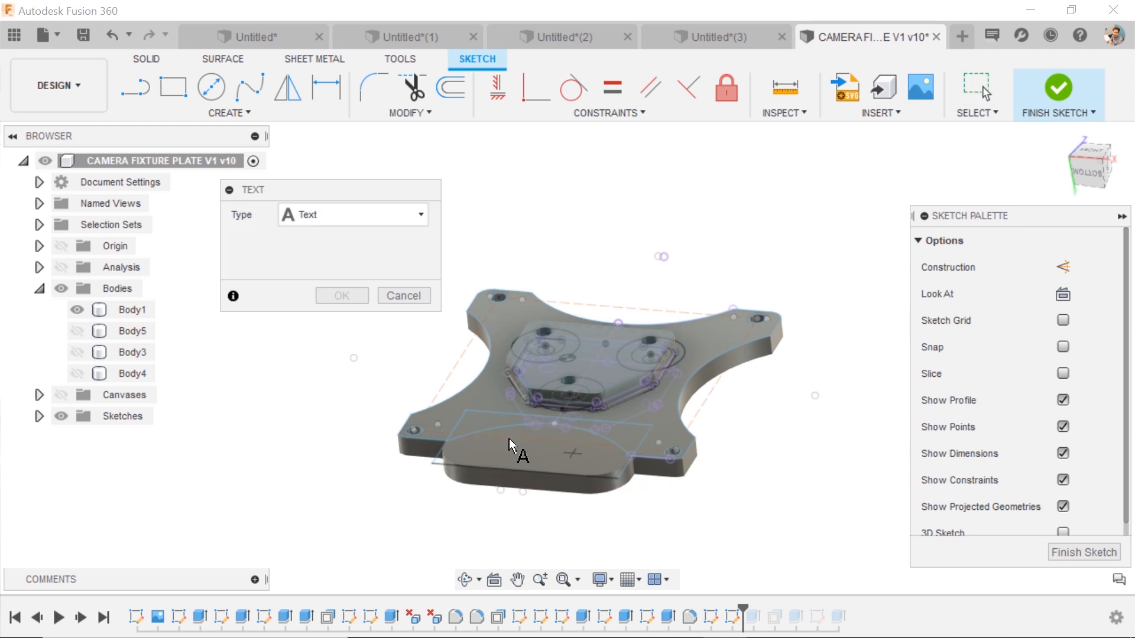
{"action": "left_click", "coordinate": [409, 113]}
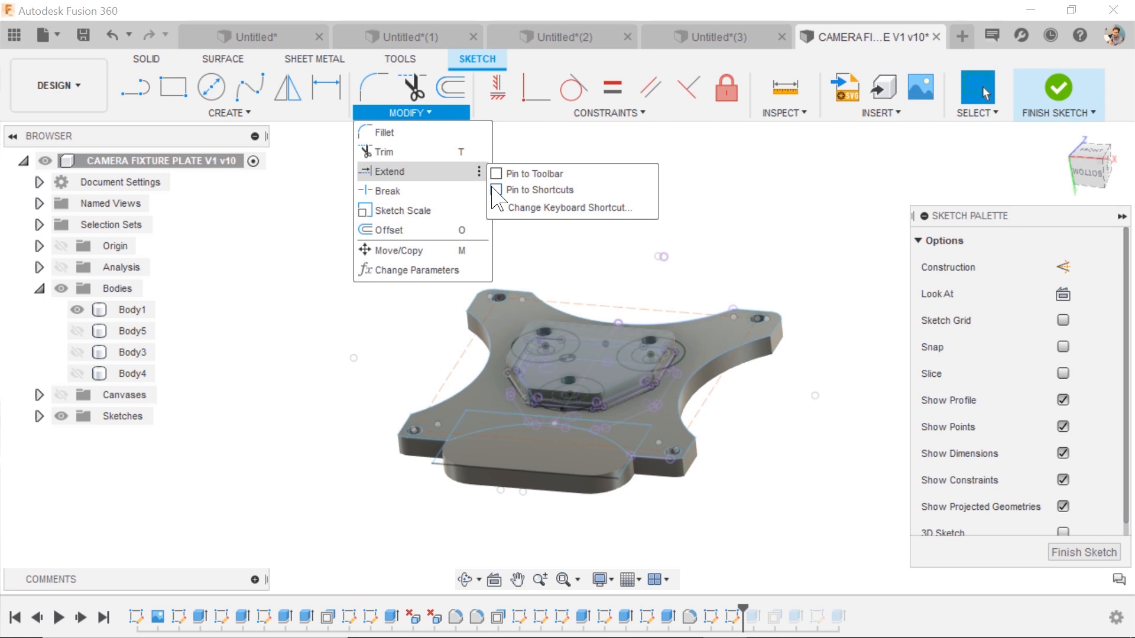
- From the sketch Modify menu, open Change Keyboard Shortcut for the Extend command
{"action": "left_click", "coordinate": [557, 182]}
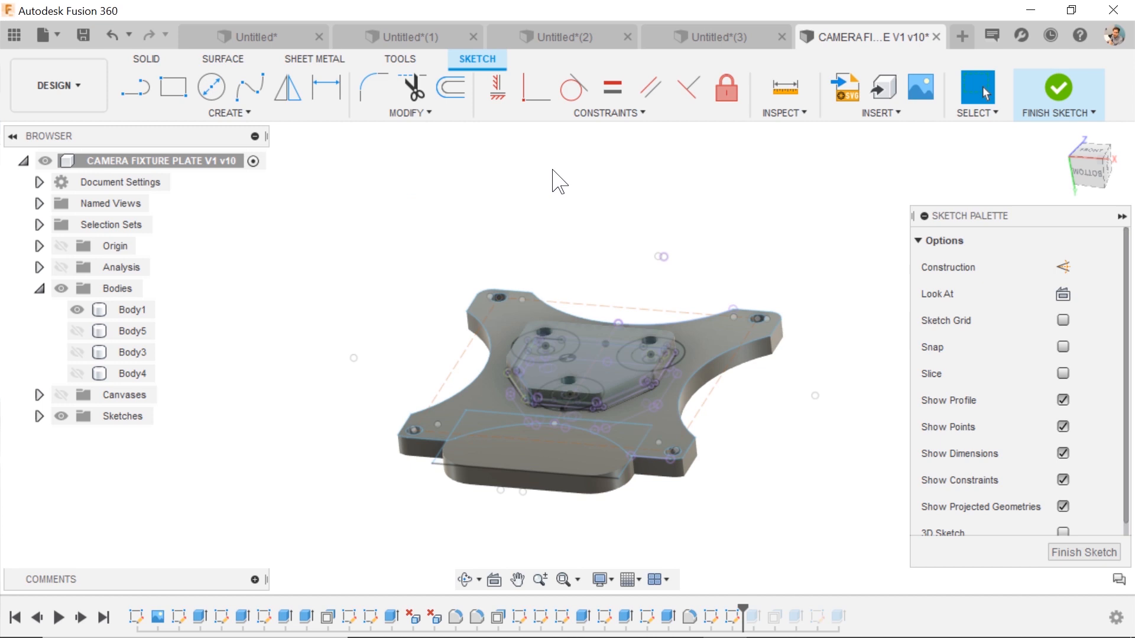
{"action": "left_click", "coordinate": [410, 113]}
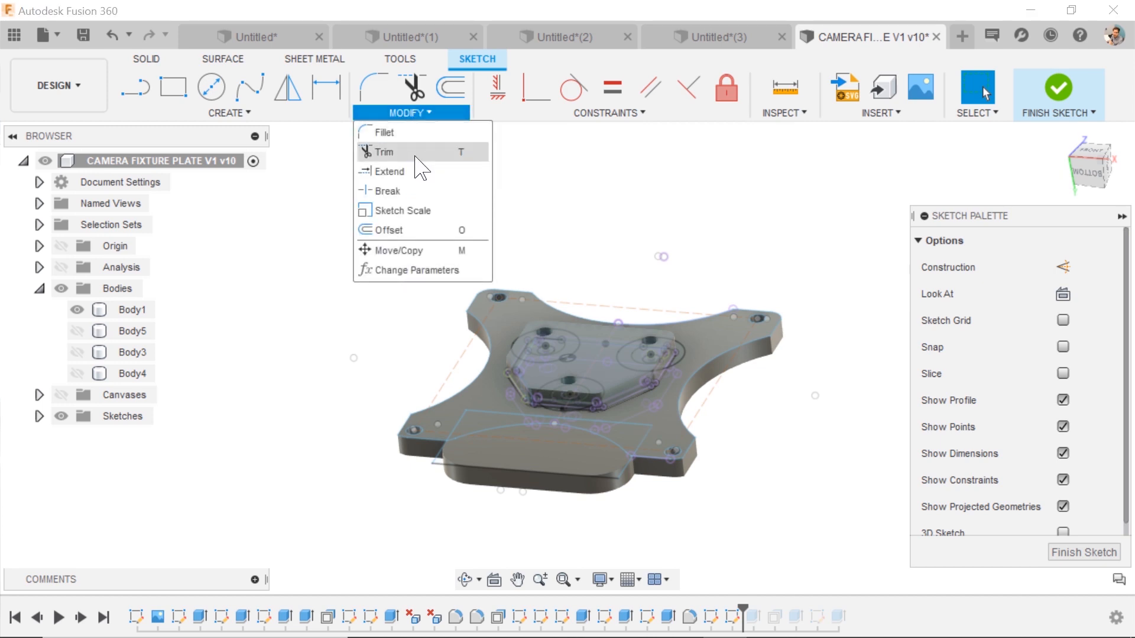
{"action": "left_click", "coordinate": [477, 172]}
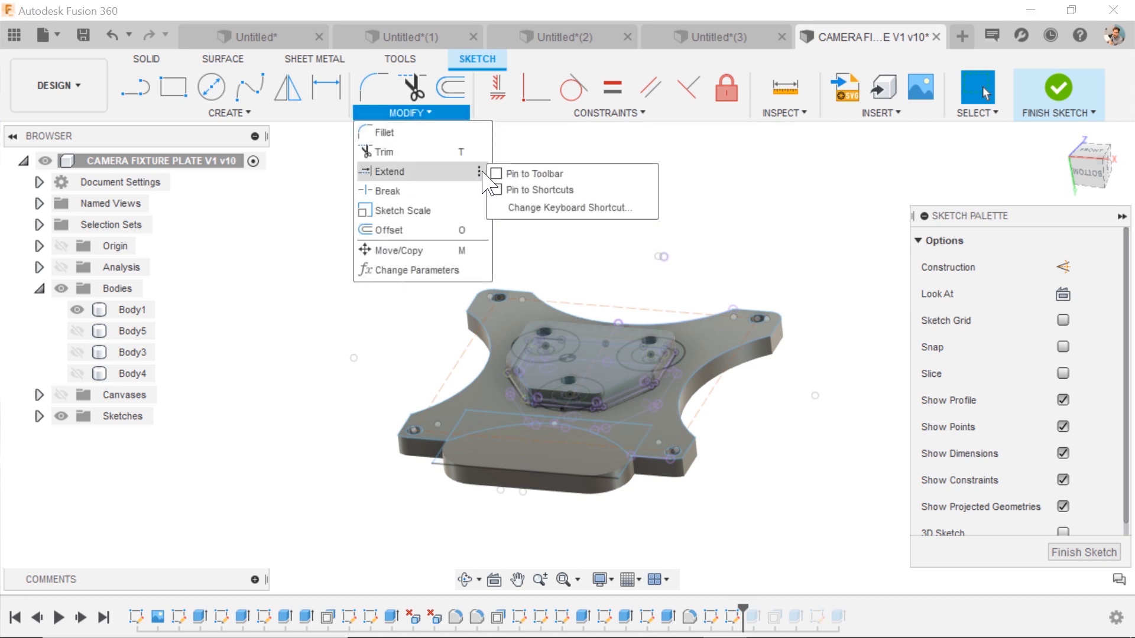
{"action": "left_click", "coordinate": [576, 207]}
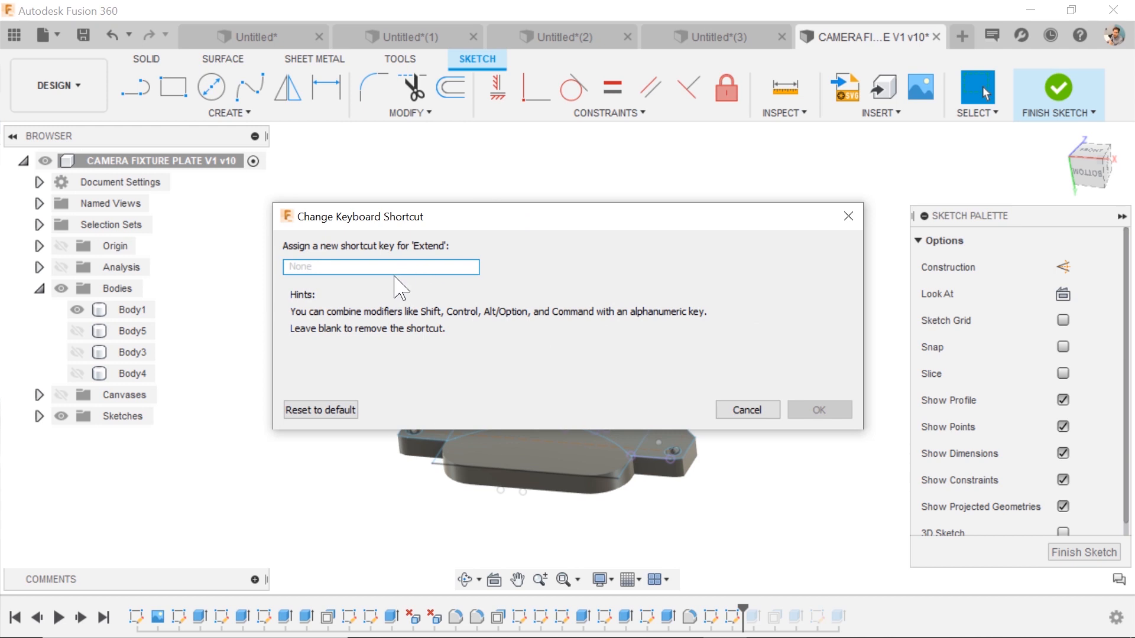
- Enter Shift+E as the Extend shortcut instead of plain E, and confirm
{"action": "type", "text": "shift+e"}
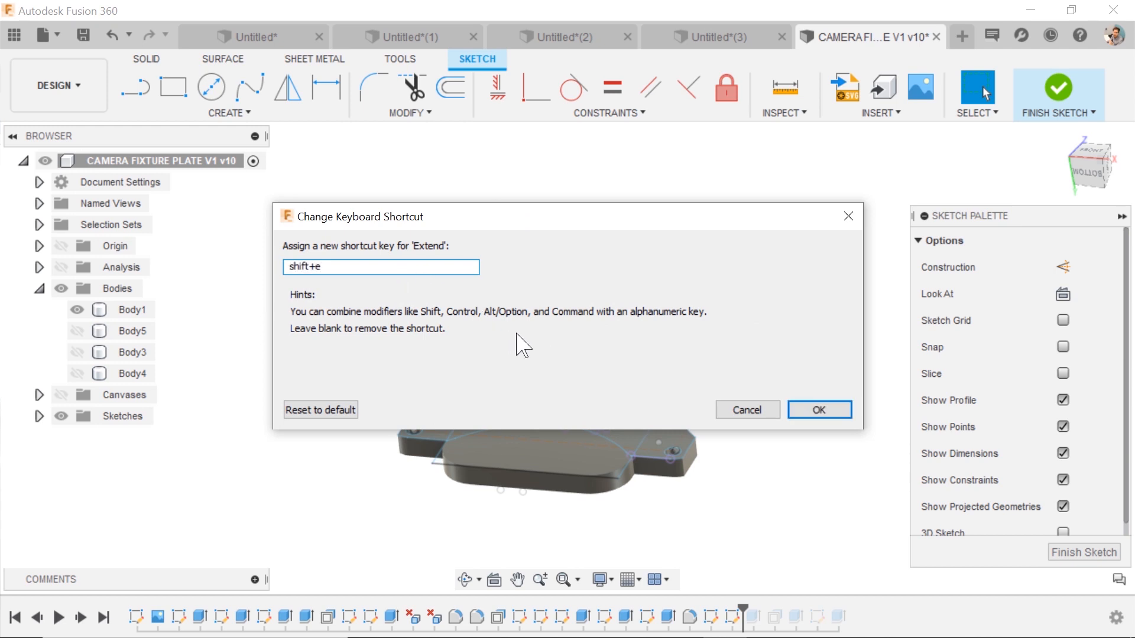
{"action": "type", "text": "e"}
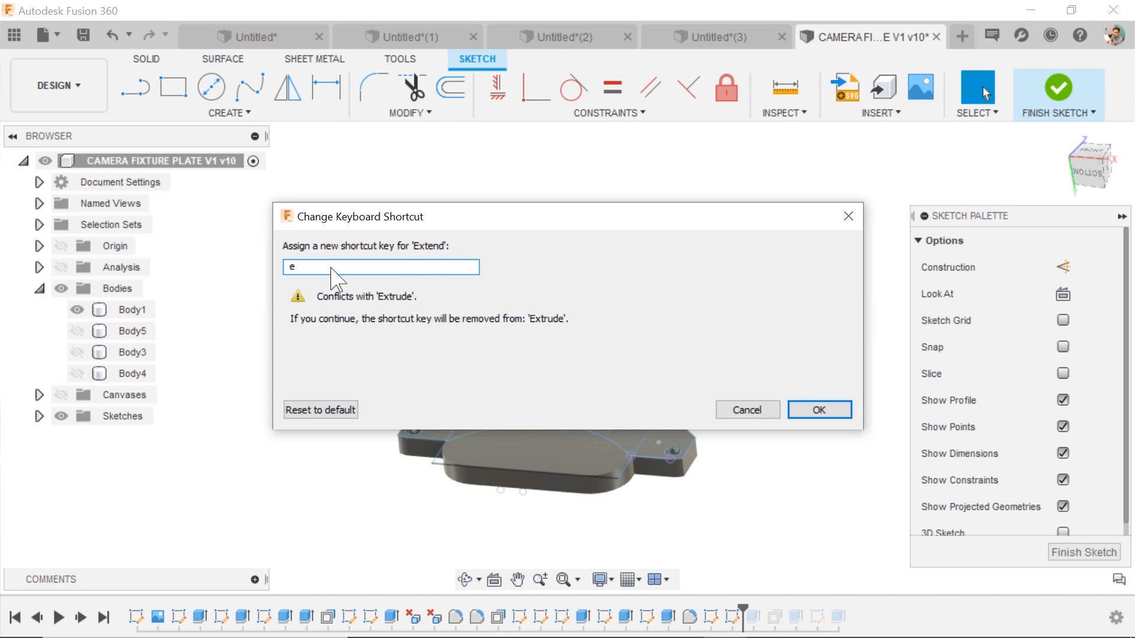
{"action": "mouse_move", "coordinate": [378, 319]}
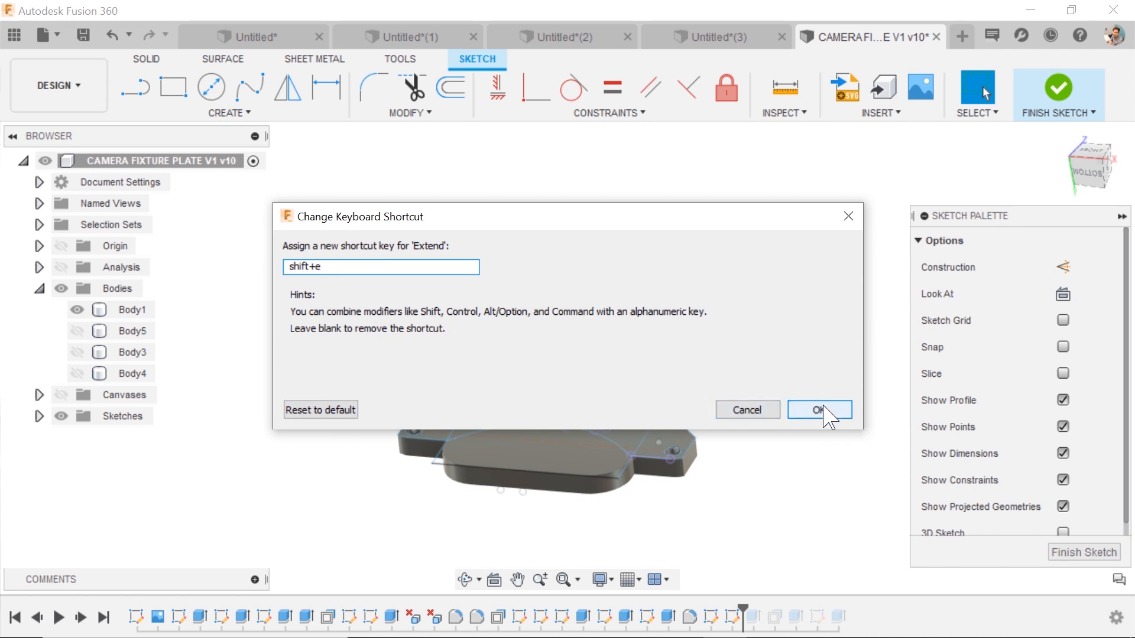
{"action": "left_click", "coordinate": [820, 410]}
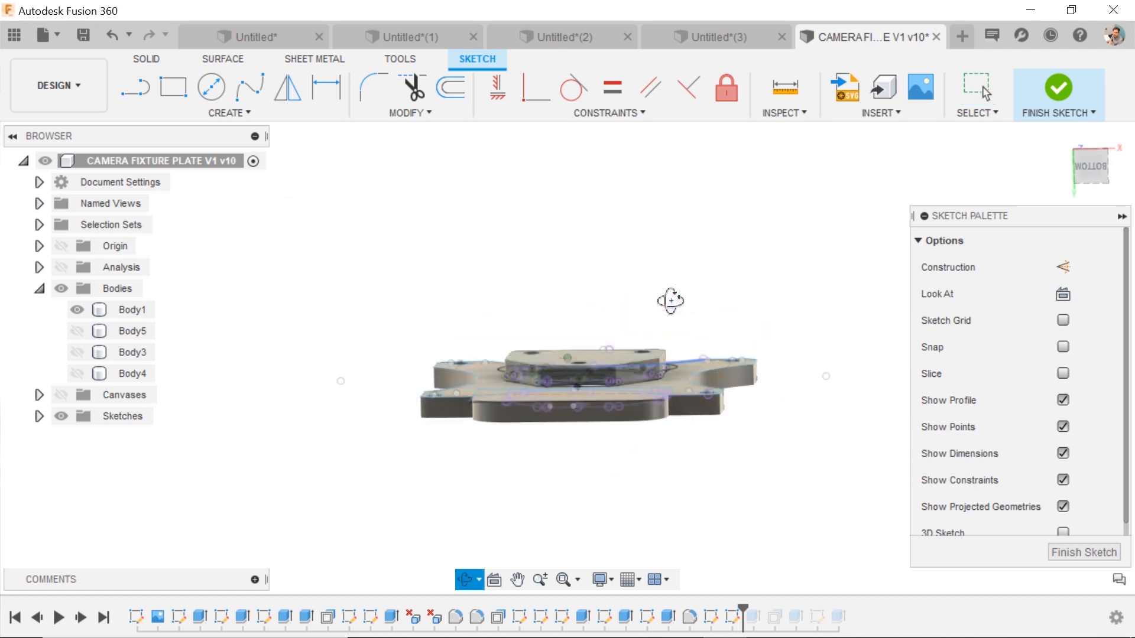